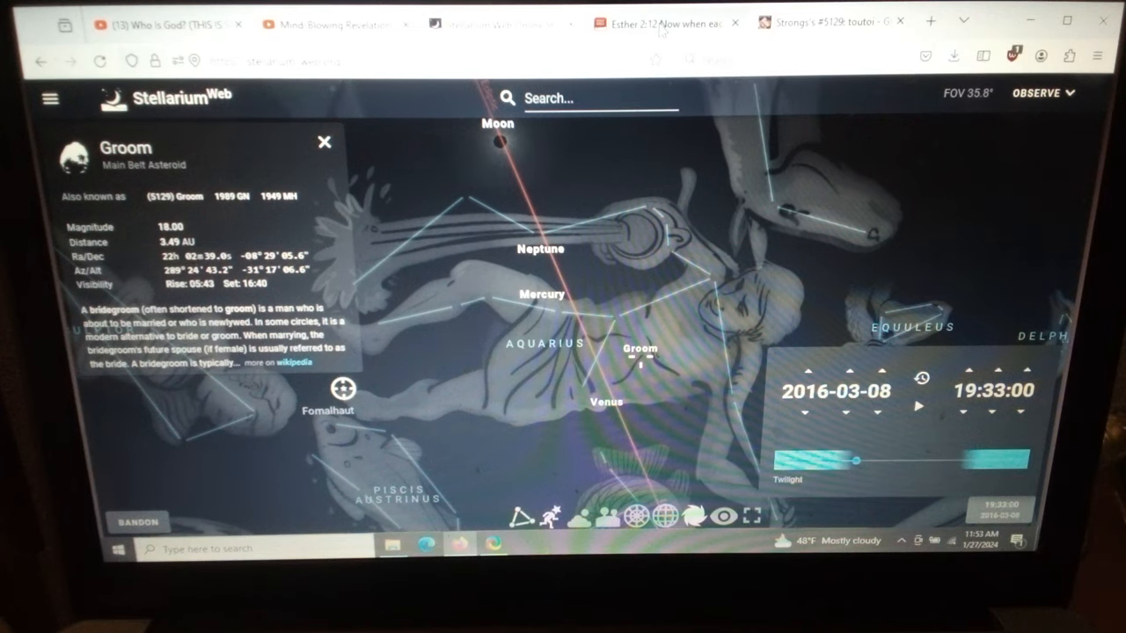
# Step: Switch from Stellarium Web to the YouVersion Esther 2:12 page
pyautogui.click(654, 25)
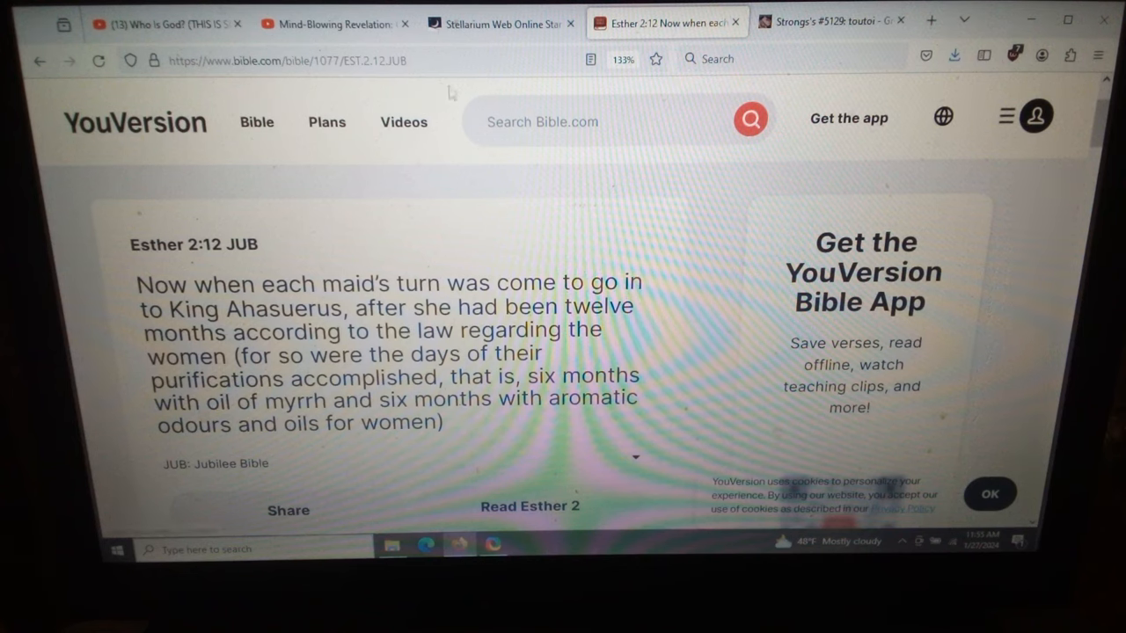
pyautogui.click(496, 25)
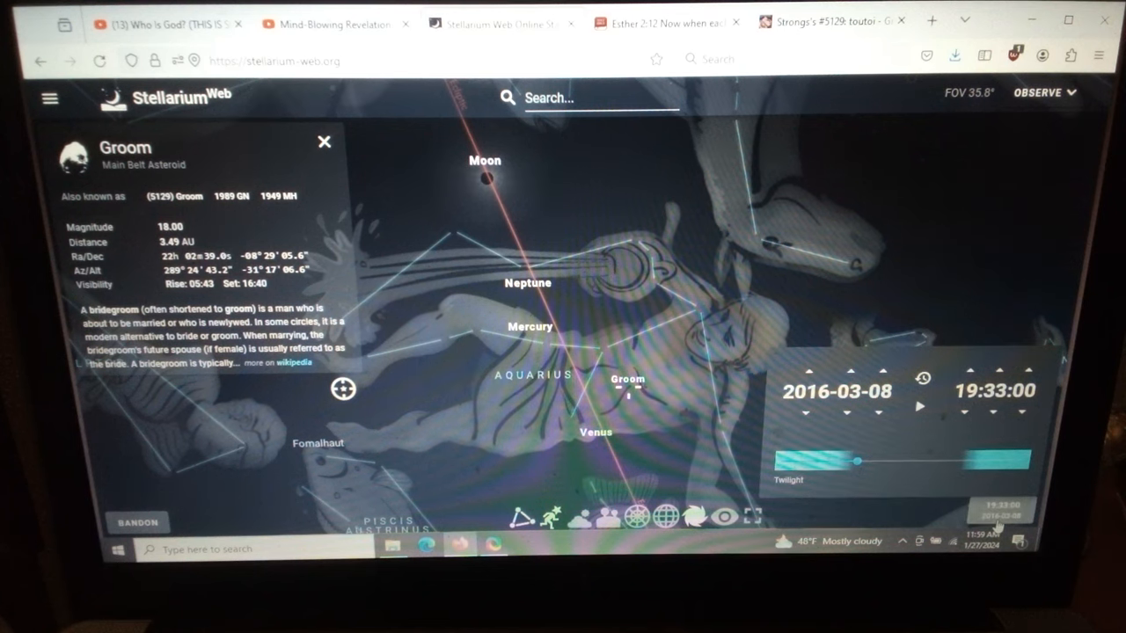
pyautogui.moveTo(693, 352)
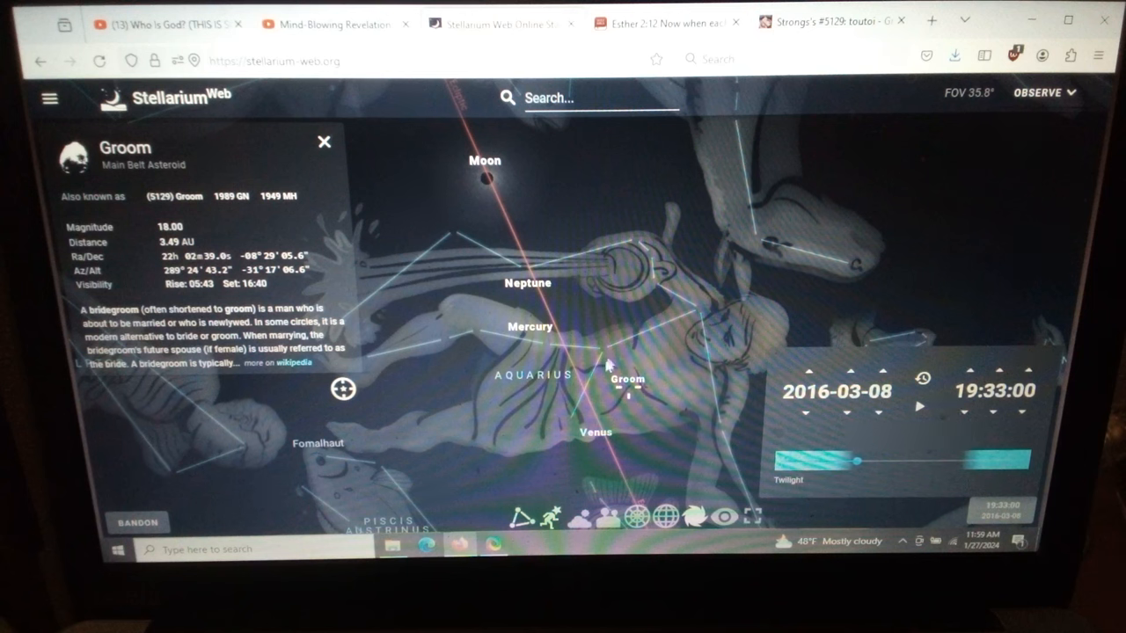
pyautogui.moveTo(669, 368)
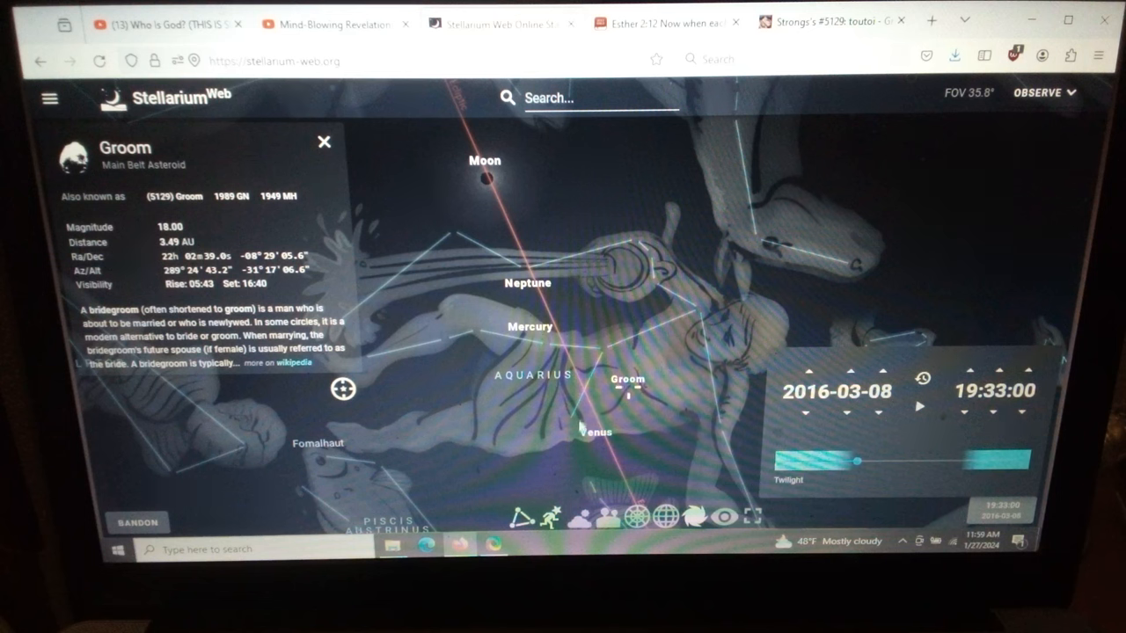
pyautogui.moveTo(598, 457)
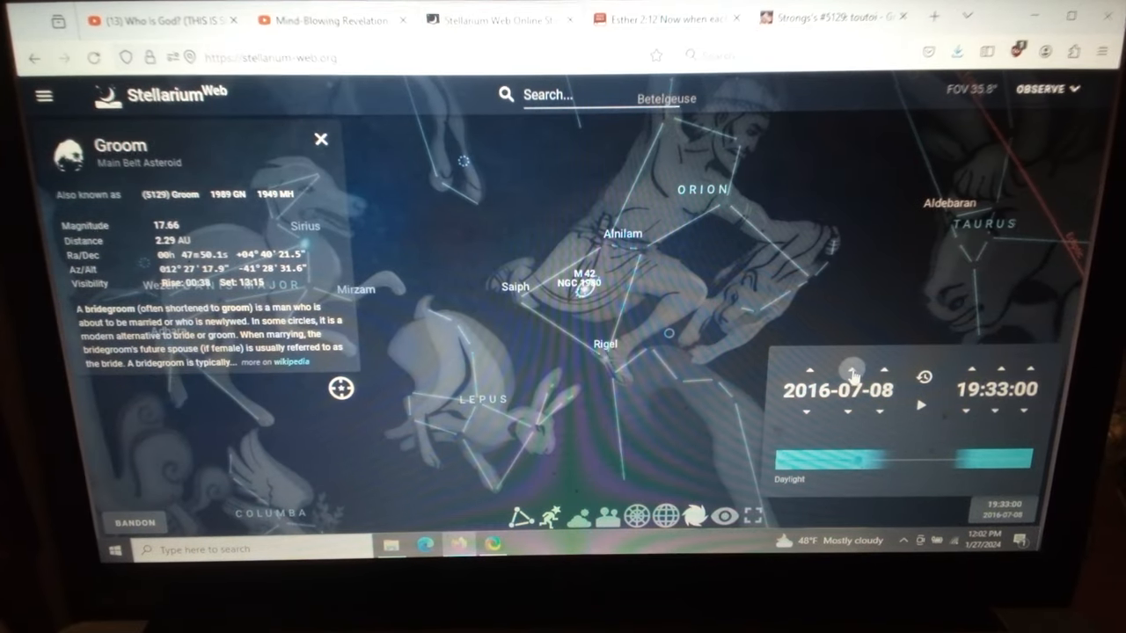
# Step: Advance the sky date toward 1 September 2016 and select the Moon from search
pyautogui.click(848, 373)
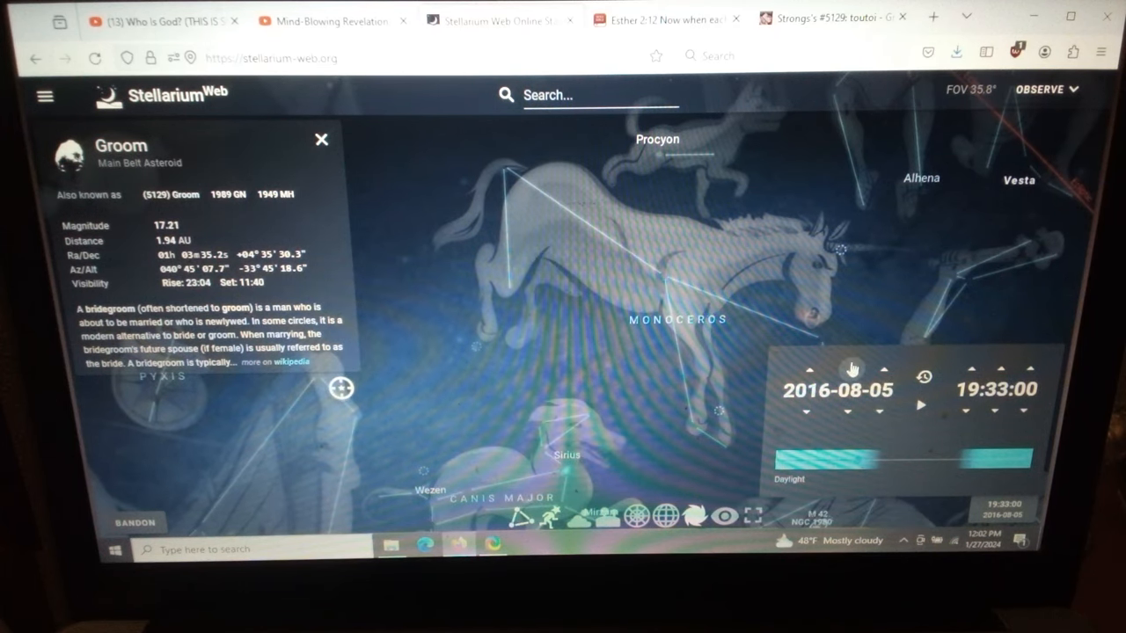
pyautogui.click(853, 369)
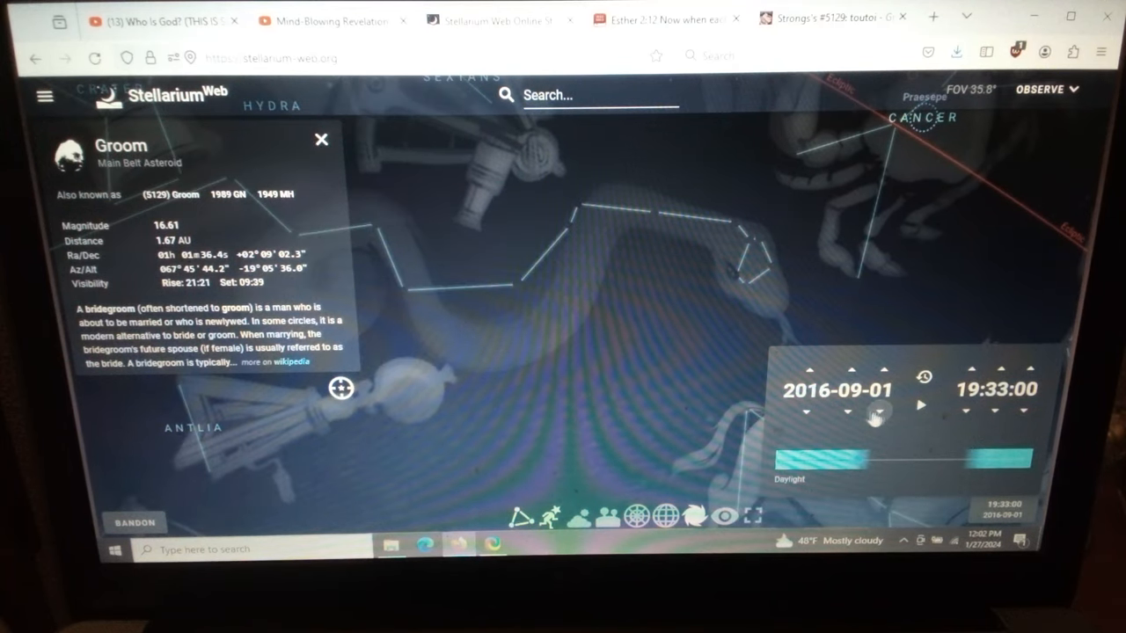
pyautogui.write('m')
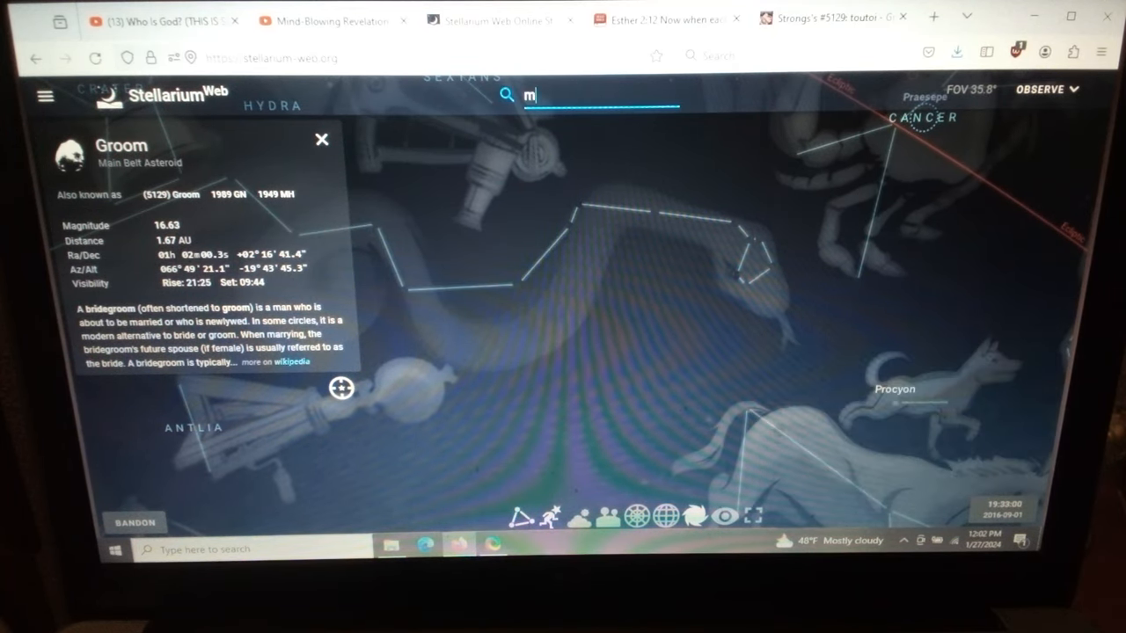
pyautogui.write('oon')
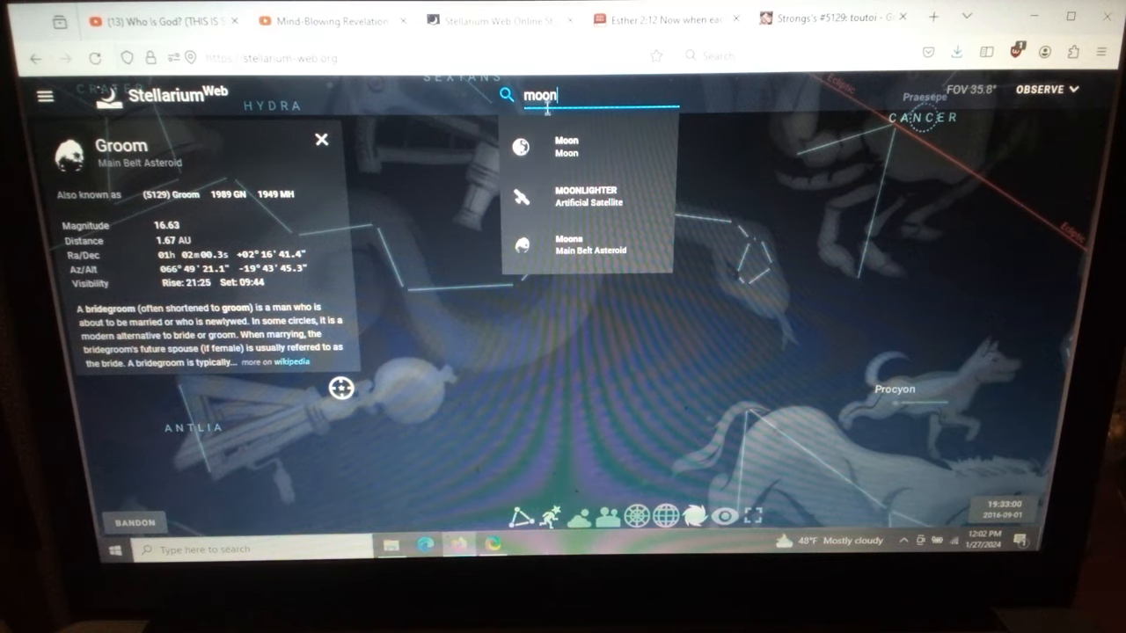
pyautogui.click(566, 148)
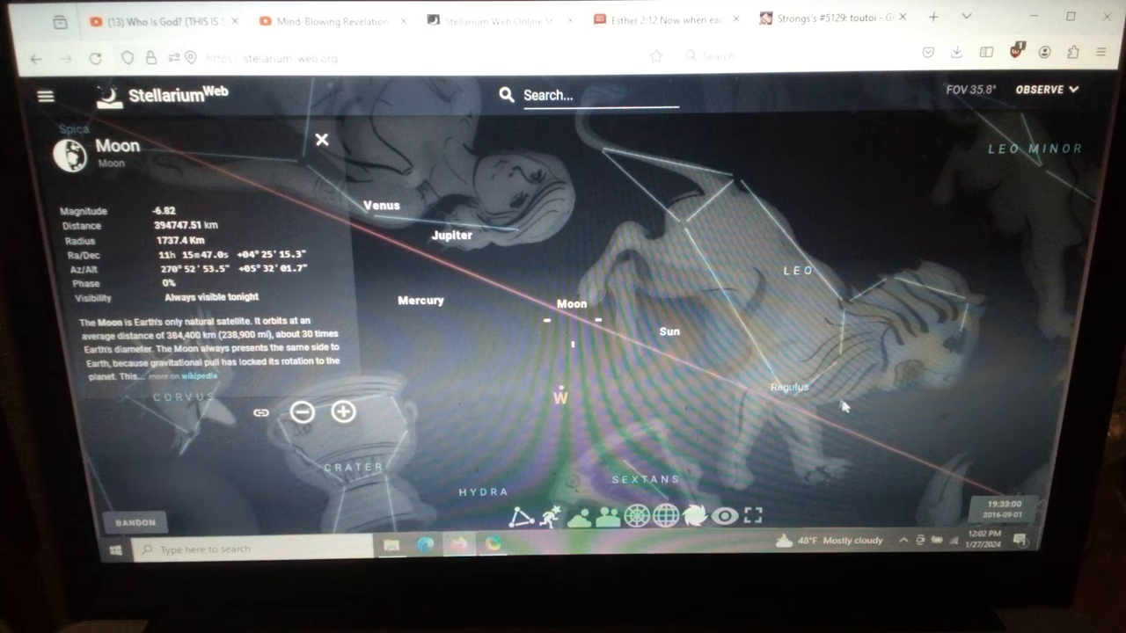
# Step: Step the time back to 01:15 on 2016-09-01 to show the new Moon beside the Sun in Leo
pyautogui.click(1010, 510)
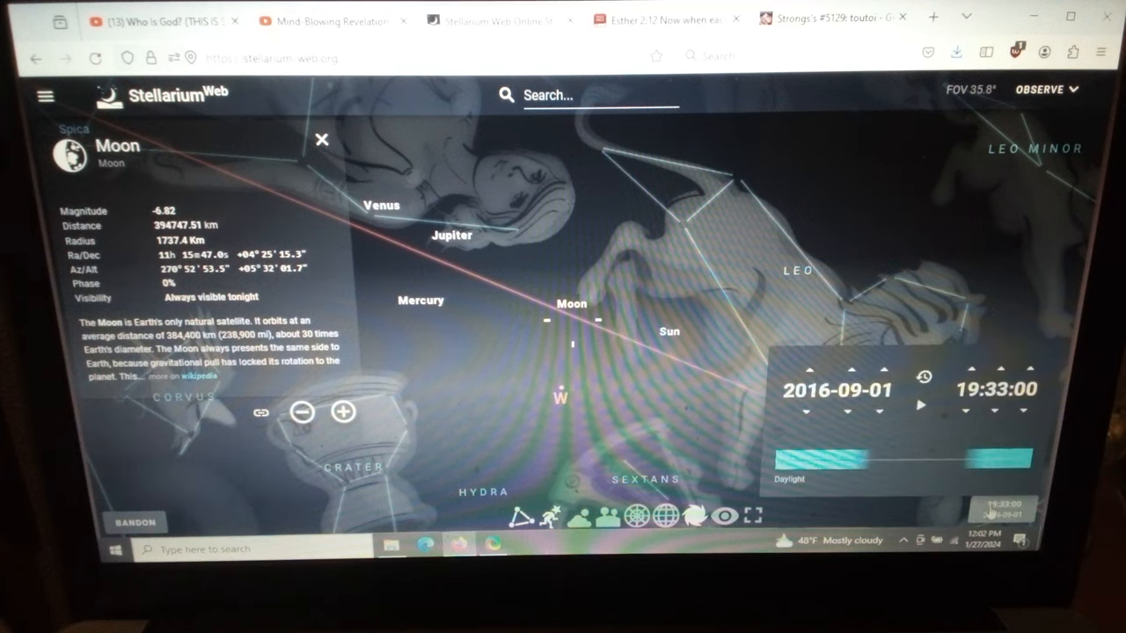
pyautogui.click(966, 414)
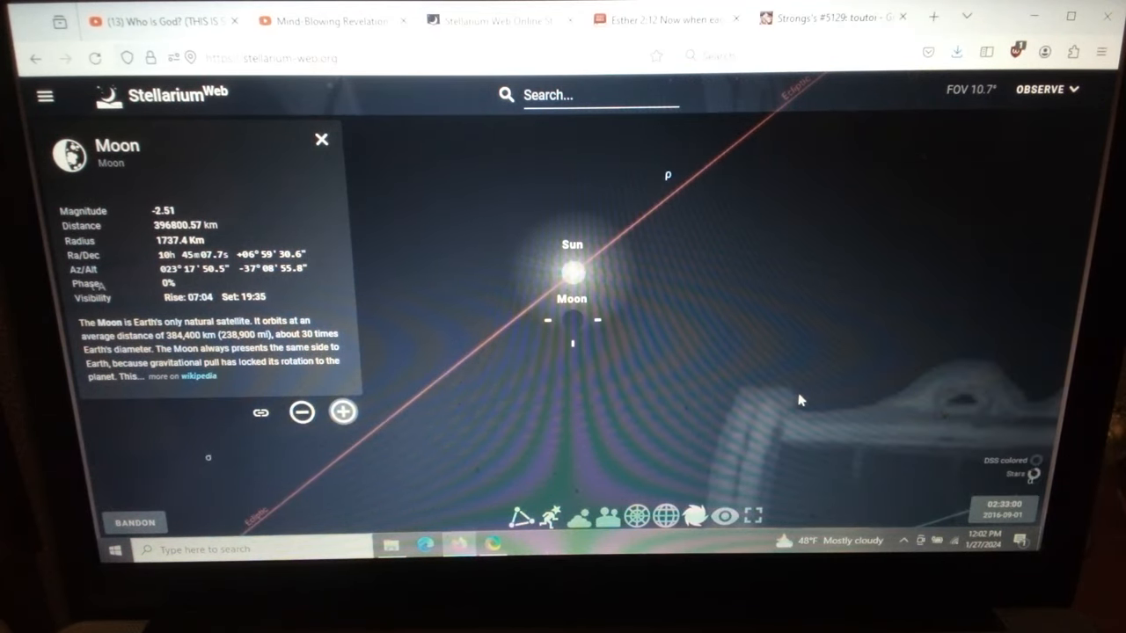
pyautogui.click(1003, 508)
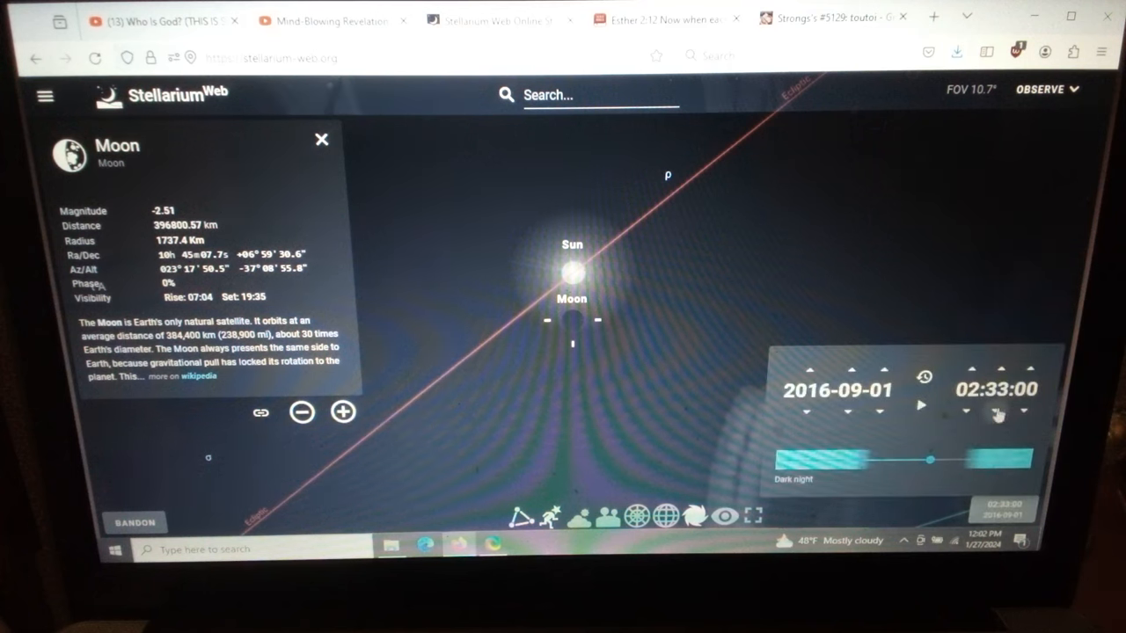
pyautogui.click(994, 416)
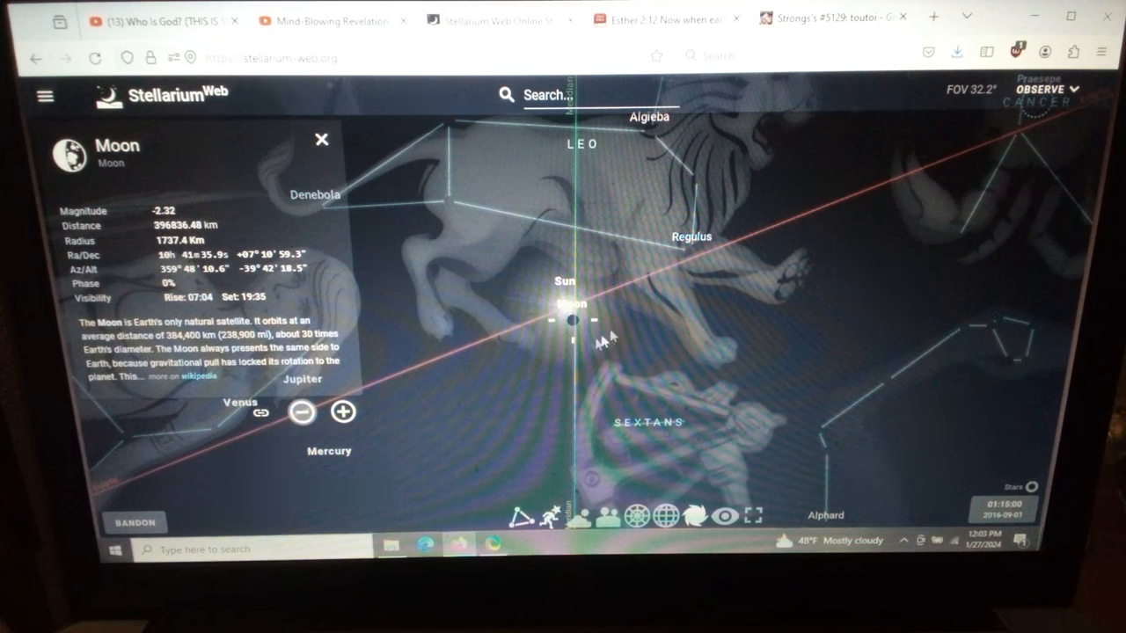
pyautogui.moveTo(572, 268)
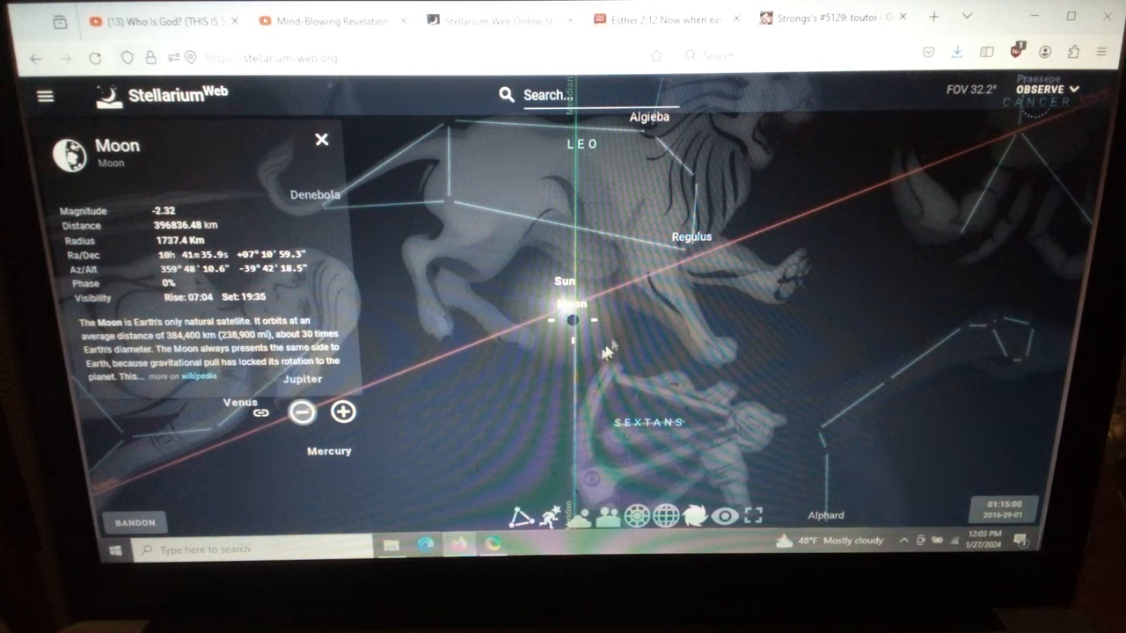
pyautogui.moveTo(623, 337)
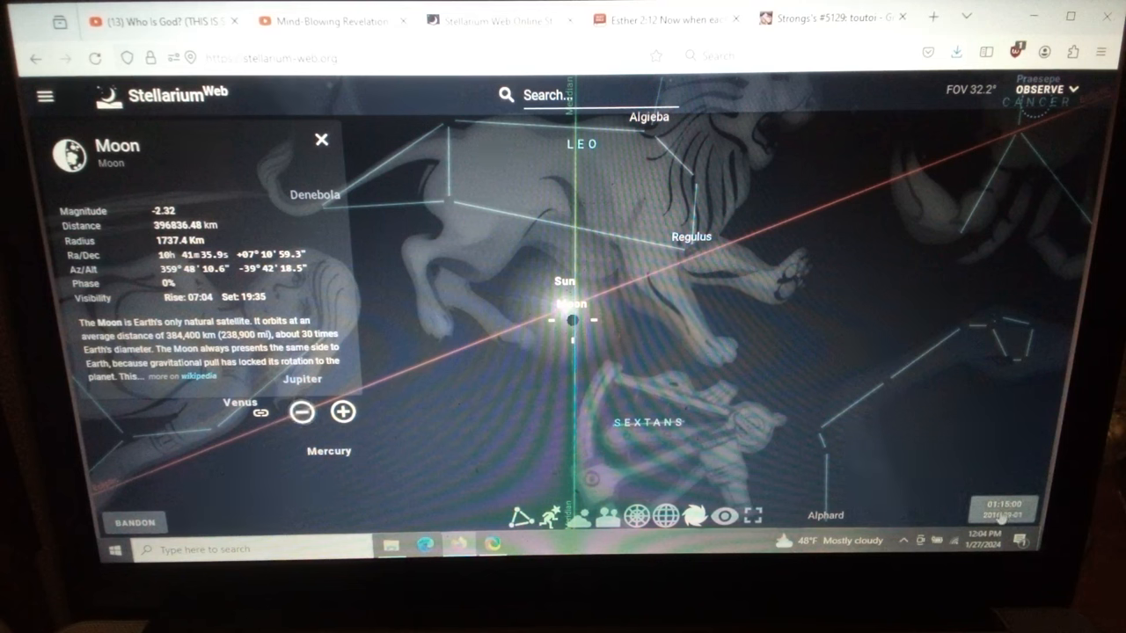
# Step: Advance the date to 26 February 2017 and the time later toward 07:00 dawn
pyautogui.click(1003, 510)
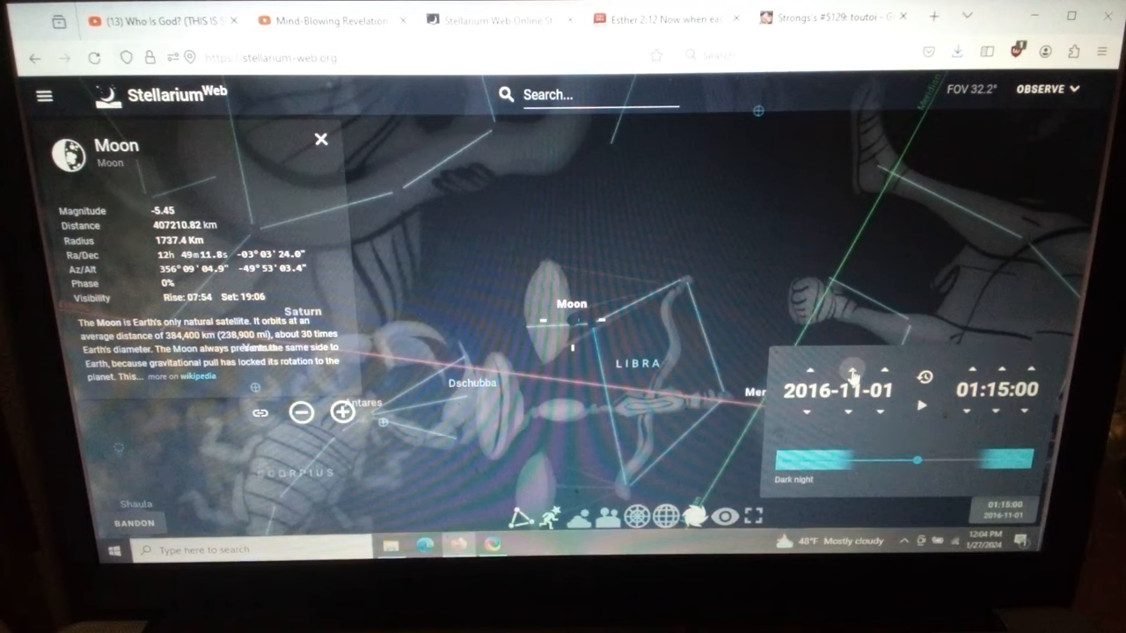
pyautogui.click(851, 380)
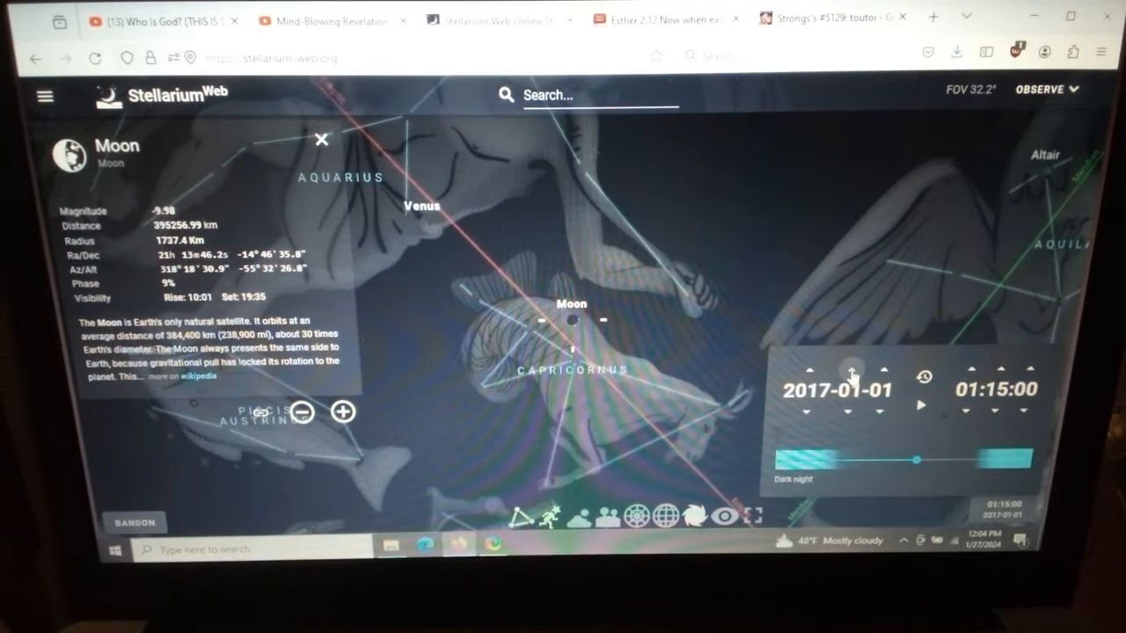
pyautogui.click(851, 376)
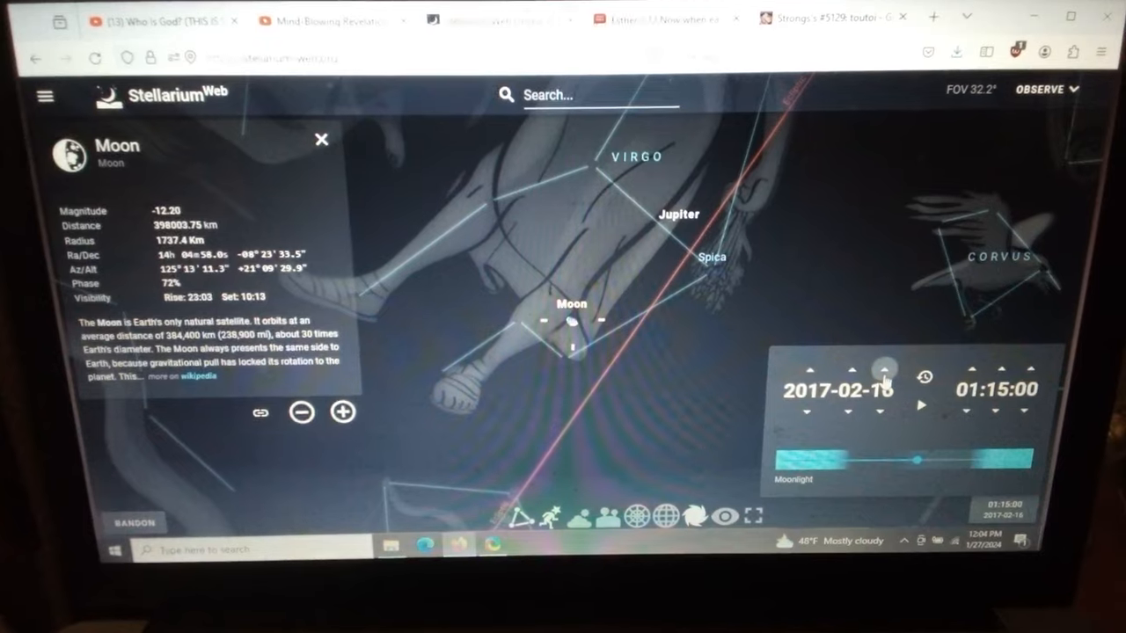
pyautogui.click(879, 378)
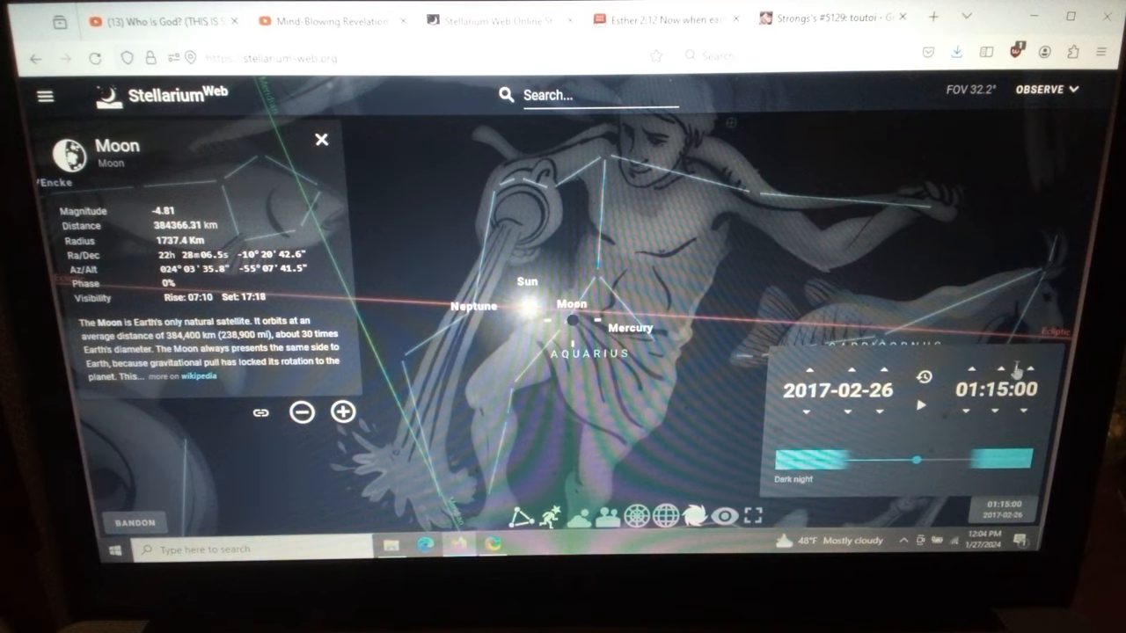
pyautogui.click(975, 380)
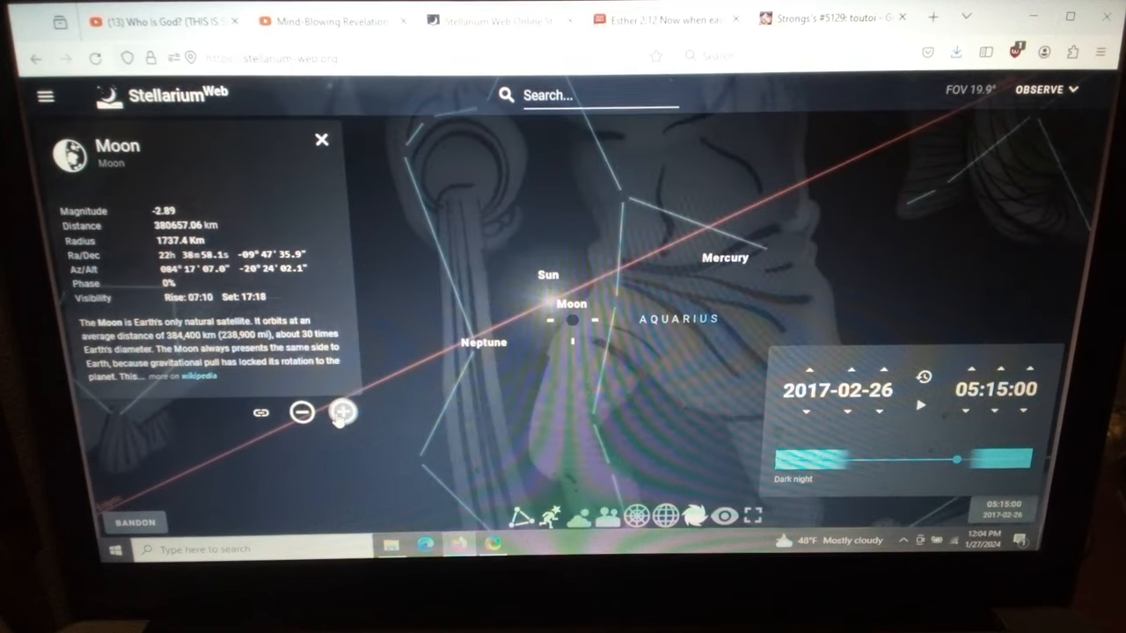
# Step: Adjust the zoom on the Moon in Aquarius and close the date panel
pyautogui.click(345, 412)
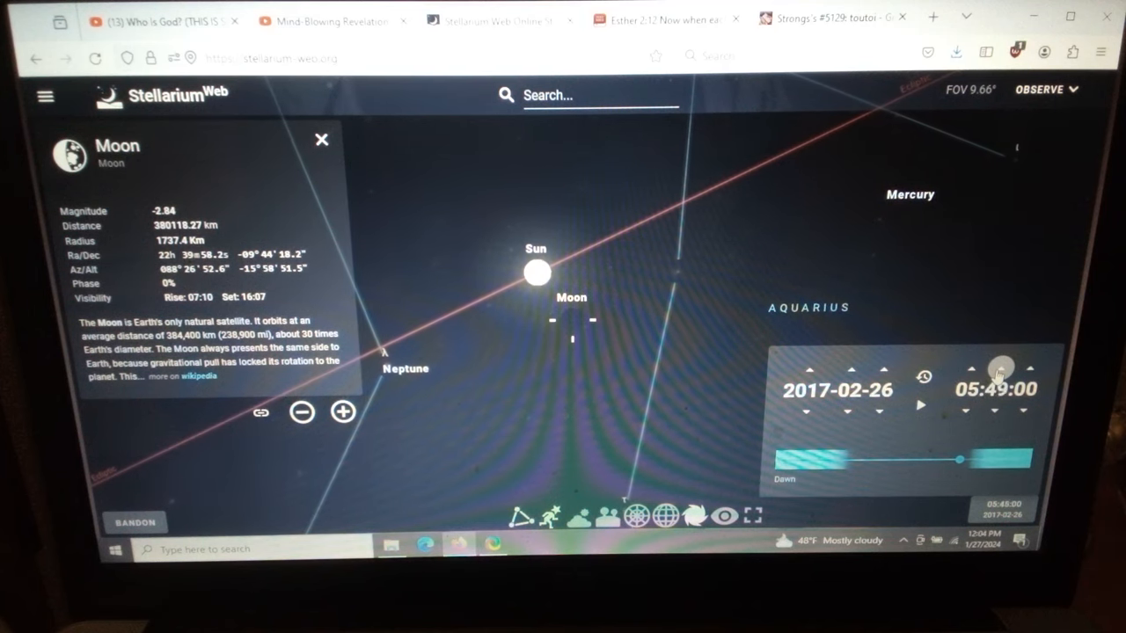
pyautogui.click(998, 370)
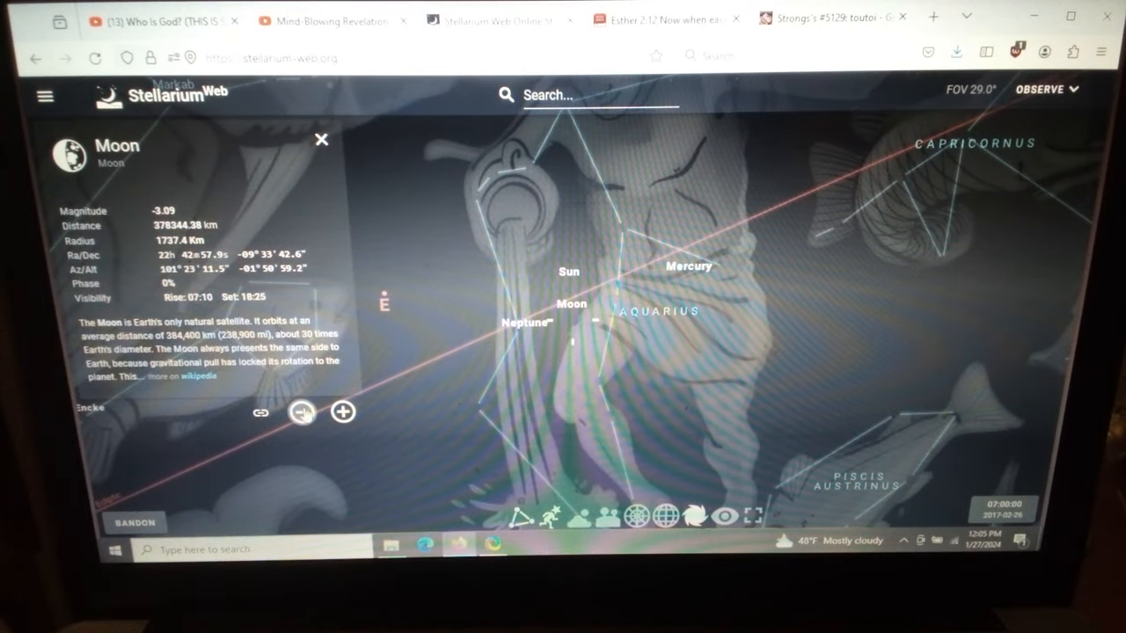
pyautogui.click(1003, 507)
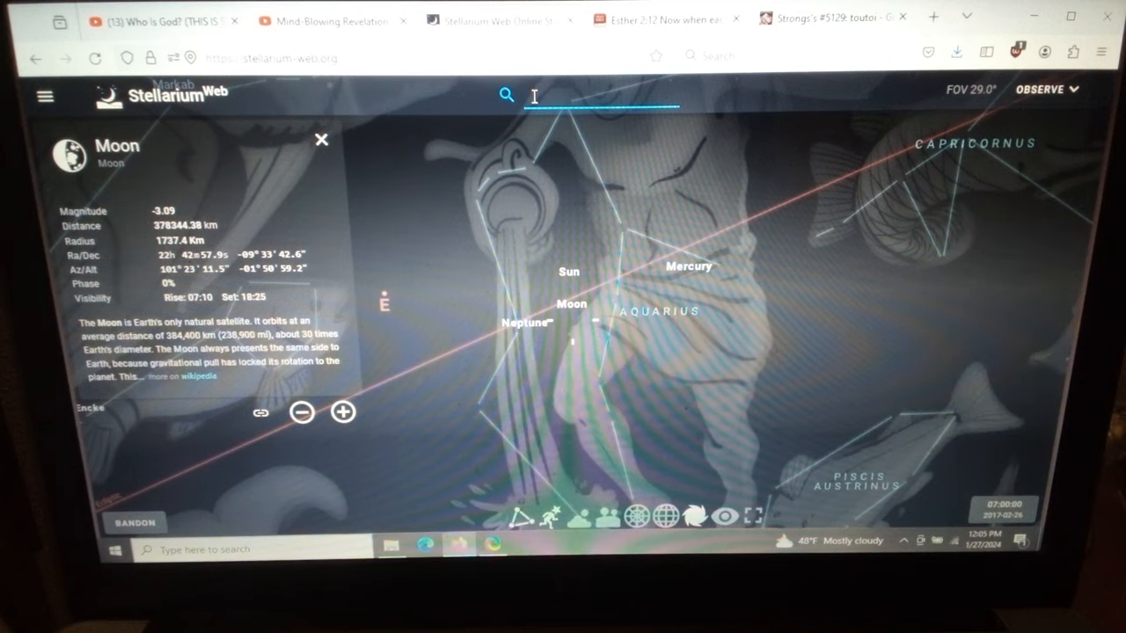
# Step: Search 'groom' and select the Groom main belt asteroid
pyautogui.write('g')
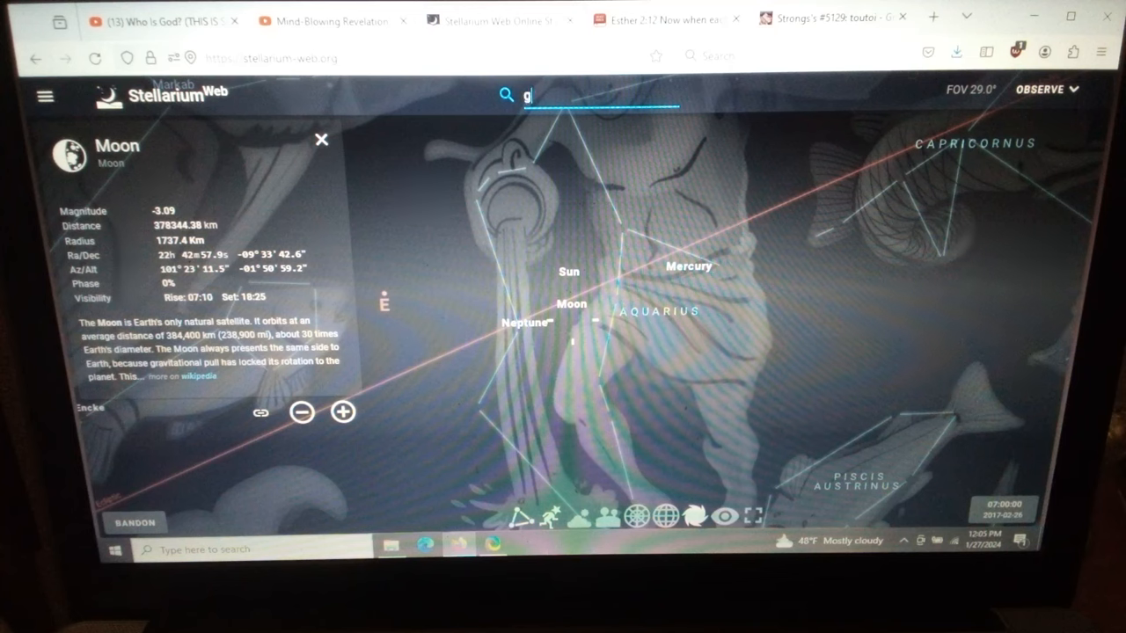
pyautogui.write('room')
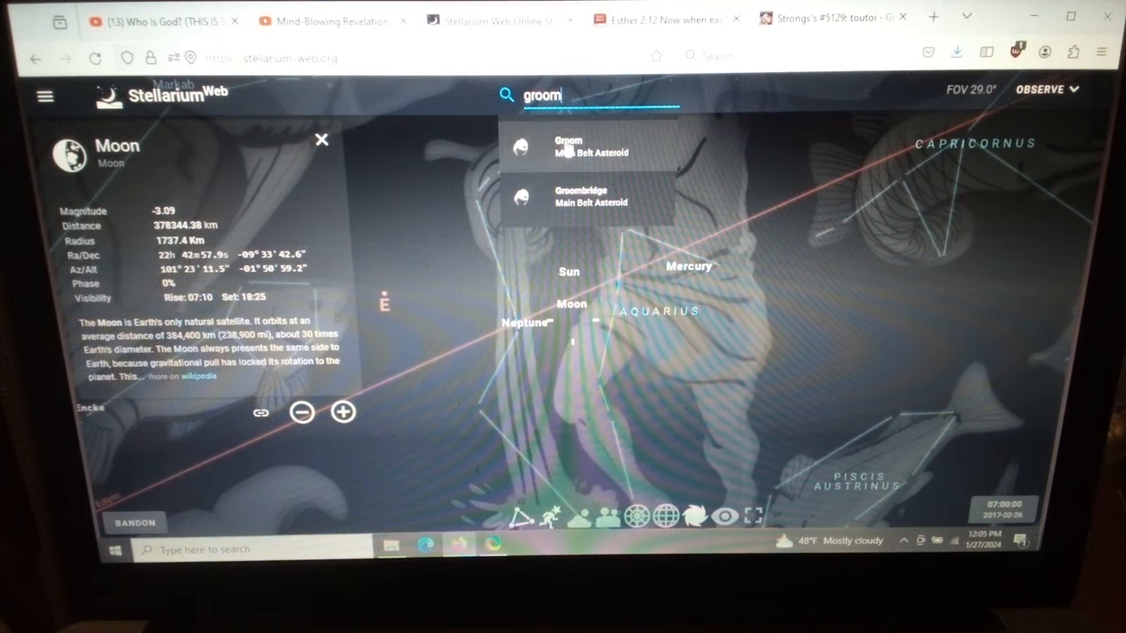
pyautogui.click(570, 145)
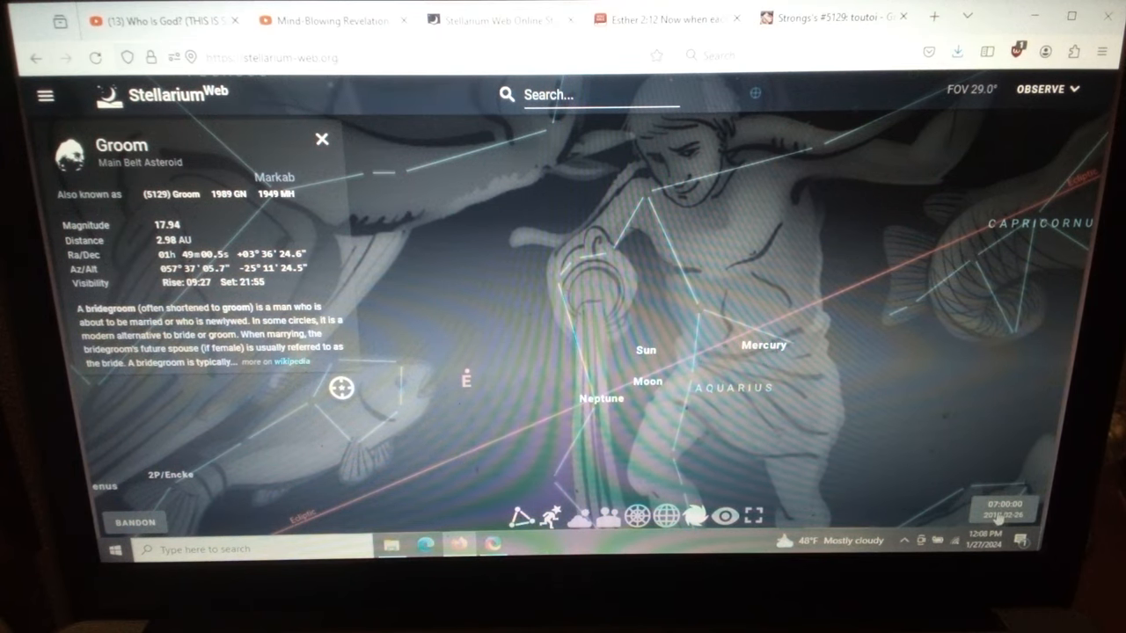
# Step: Bring up the date and time settings reading 2017-02-26 at 07:00
pyautogui.click(1002, 514)
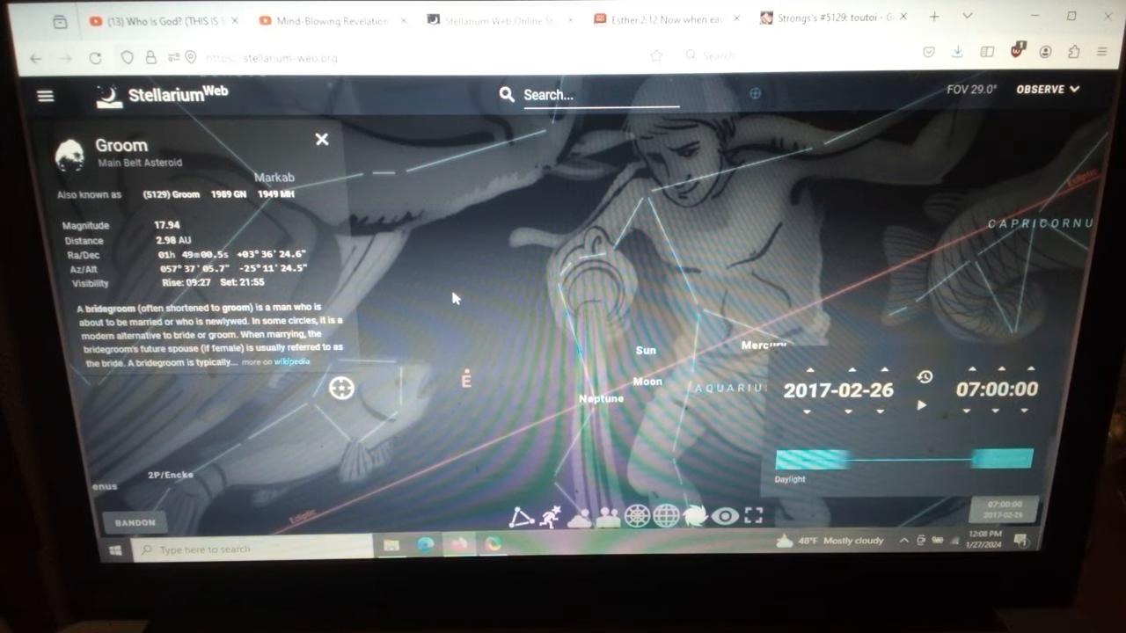
pyautogui.click(322, 141)
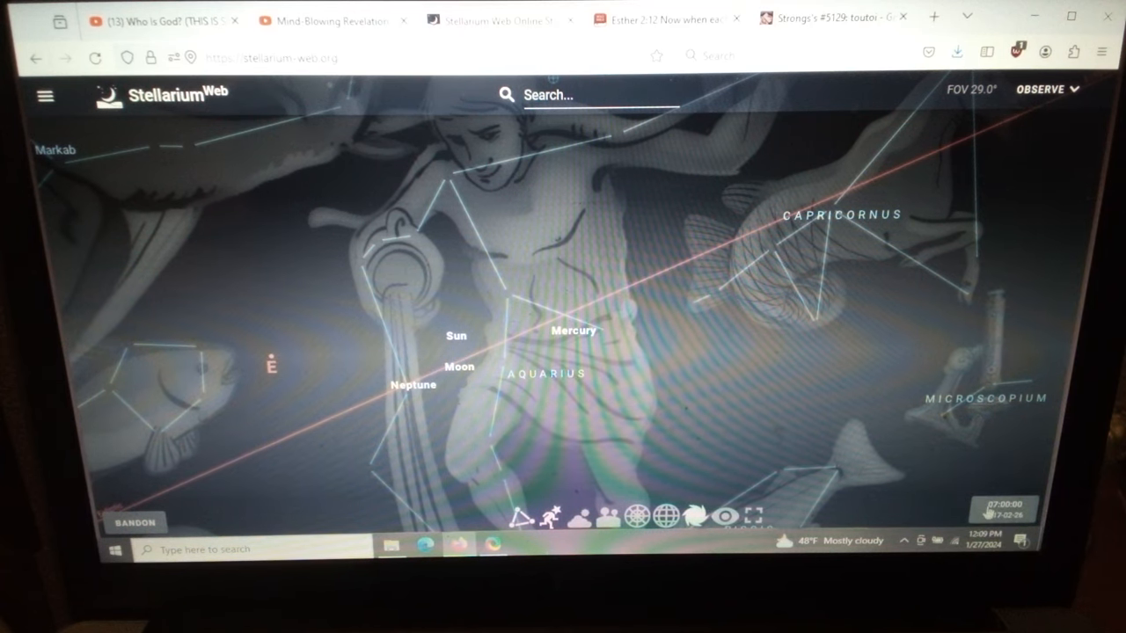
pyautogui.click(999, 511)
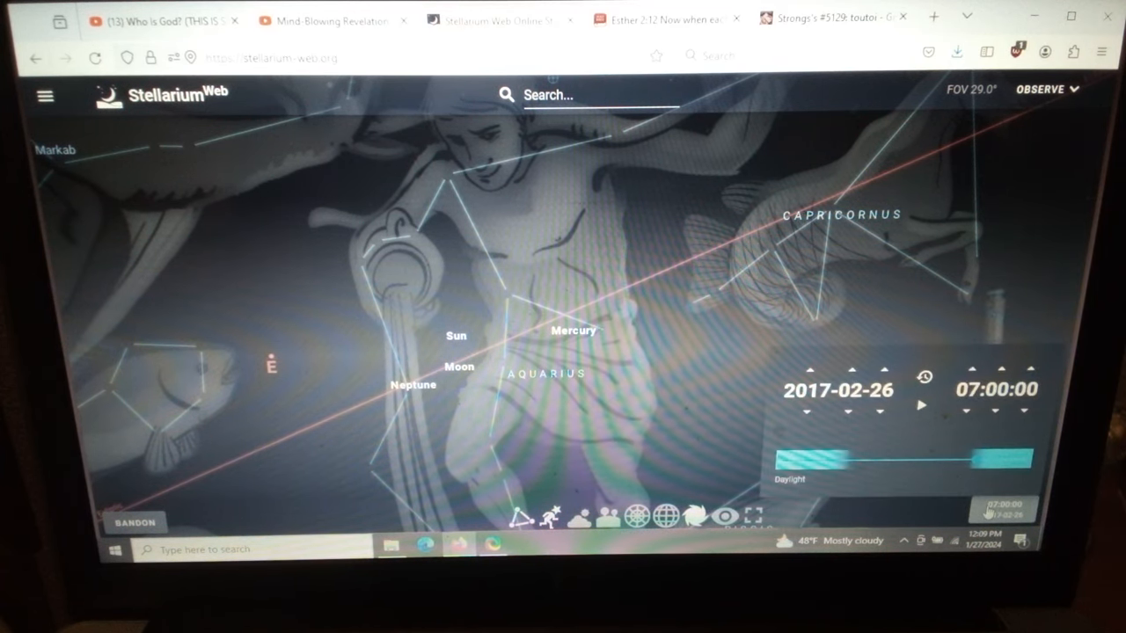